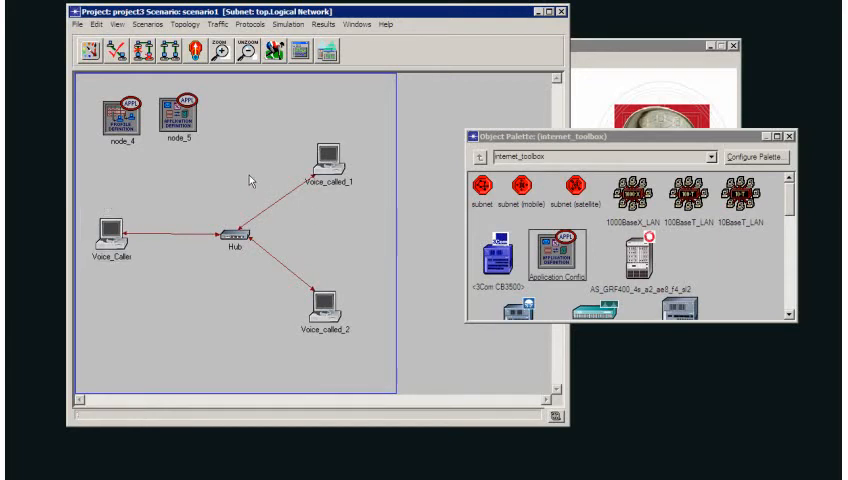
- Review the application configuration node's attributes and its context actions, then return to the network
{"action": "right_click", "coordinate": [184, 110]}
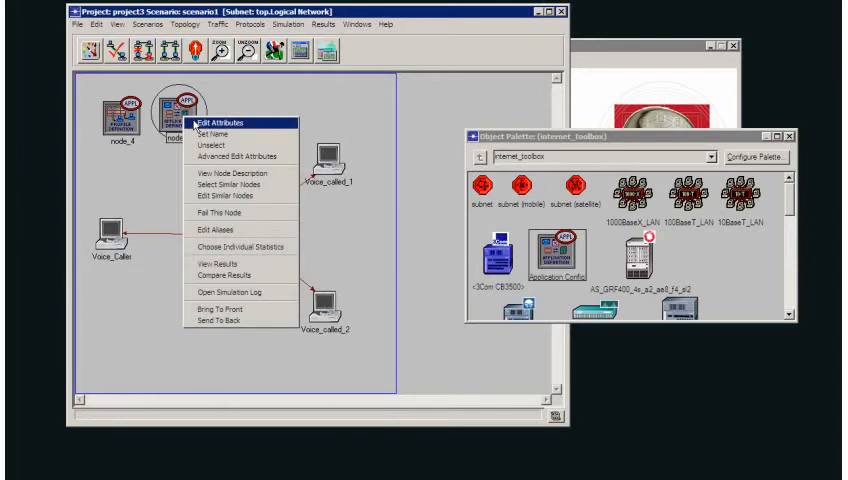
{"action": "left_click", "coordinate": [214, 122]}
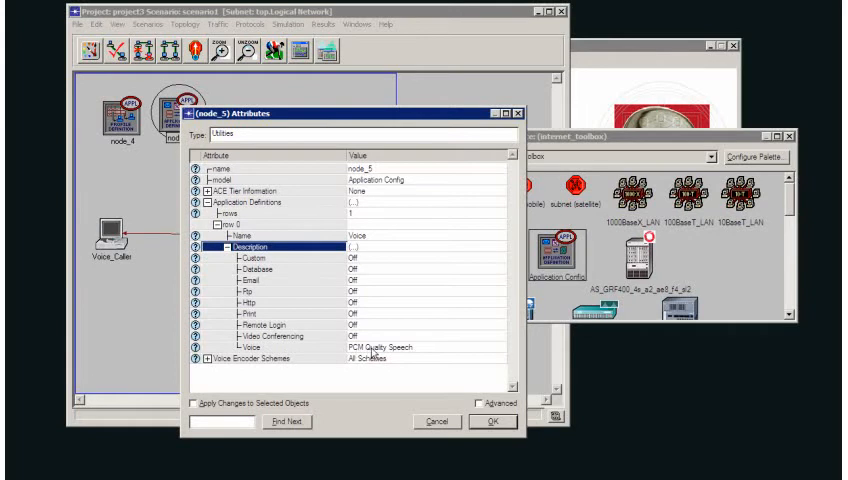
{"action": "left_click", "coordinate": [490, 420]}
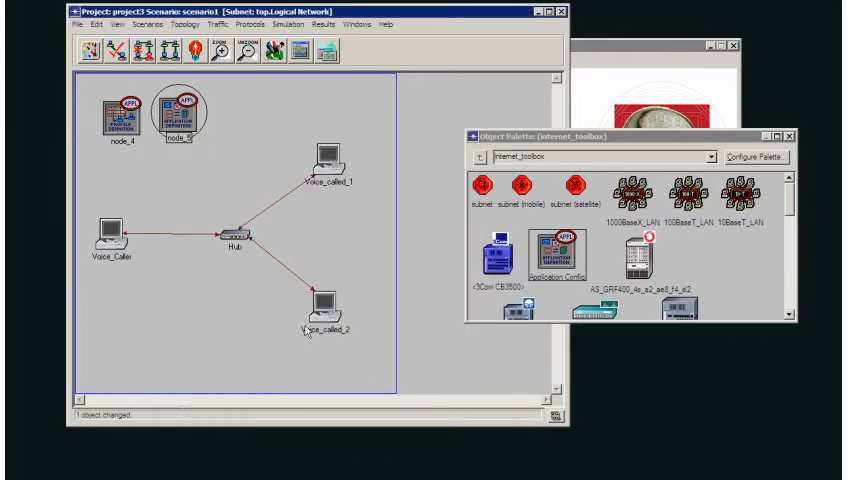
{"action": "right_click", "coordinate": [122, 112]}
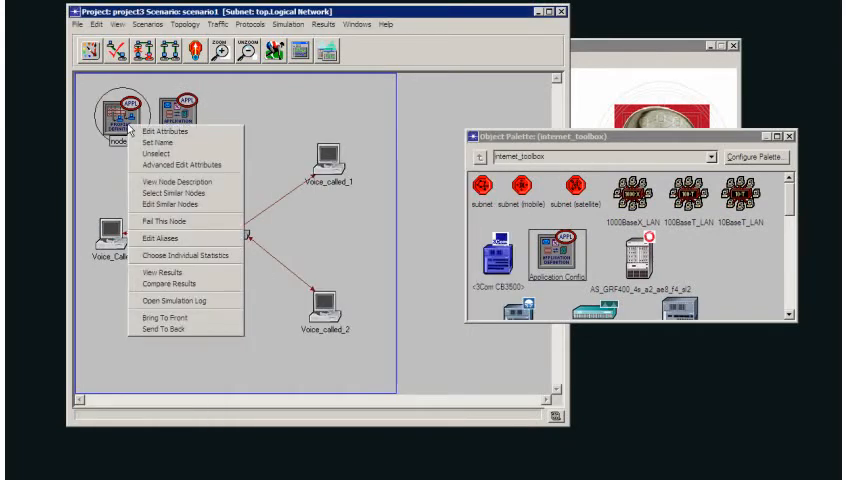
{"action": "left_click", "coordinate": [158, 132]}
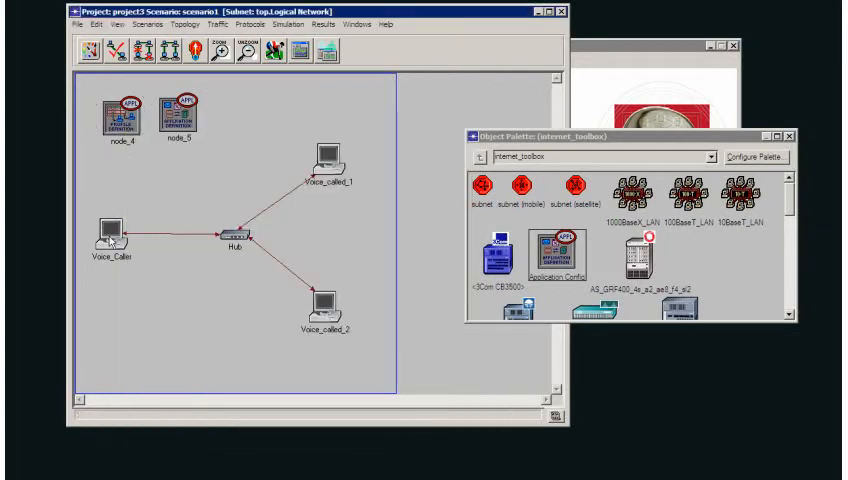
{"action": "mouse_move", "coordinate": [324, 168]}
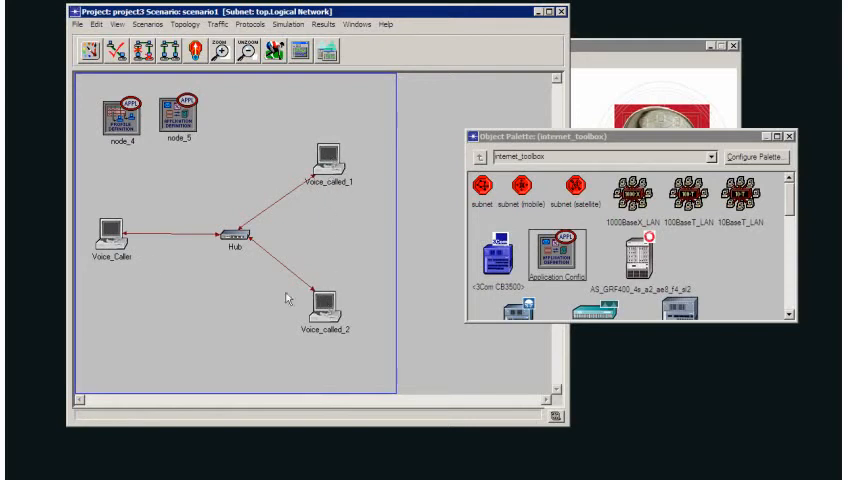
- Check Voice_Caller's attributes, then make Voice a Supported service on Voice_called_2
{"action": "double_click", "coordinate": [104, 238]}
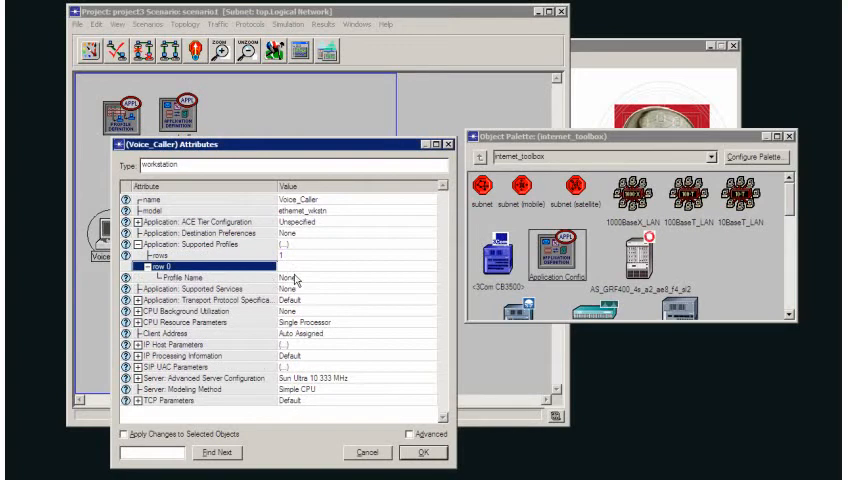
{"action": "left_click", "coordinate": [422, 452]}
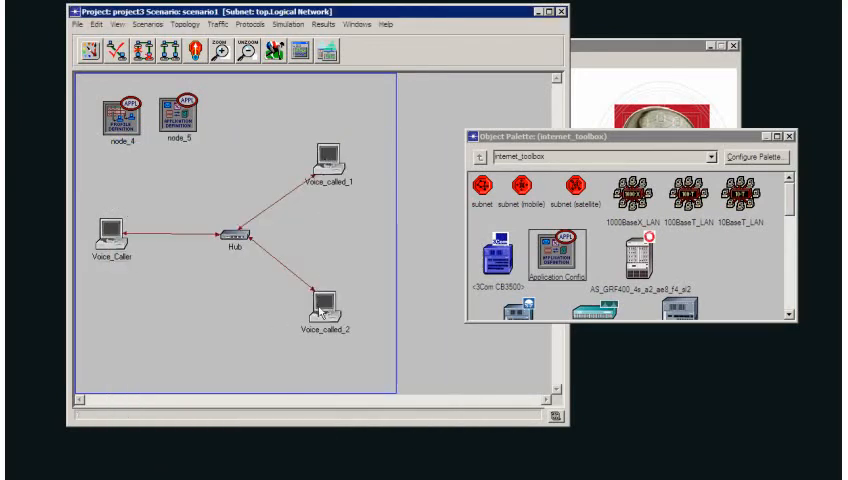
{"action": "double_click", "coordinate": [324, 156]}
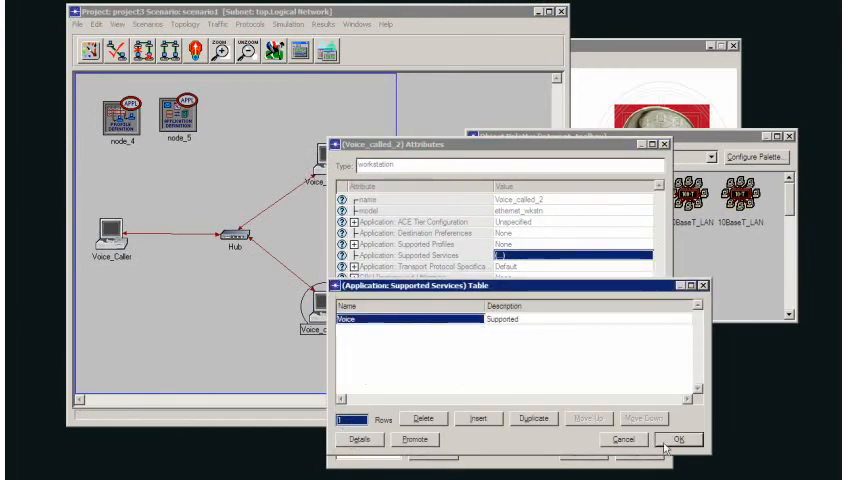
{"action": "left_click", "coordinate": [684, 438]}
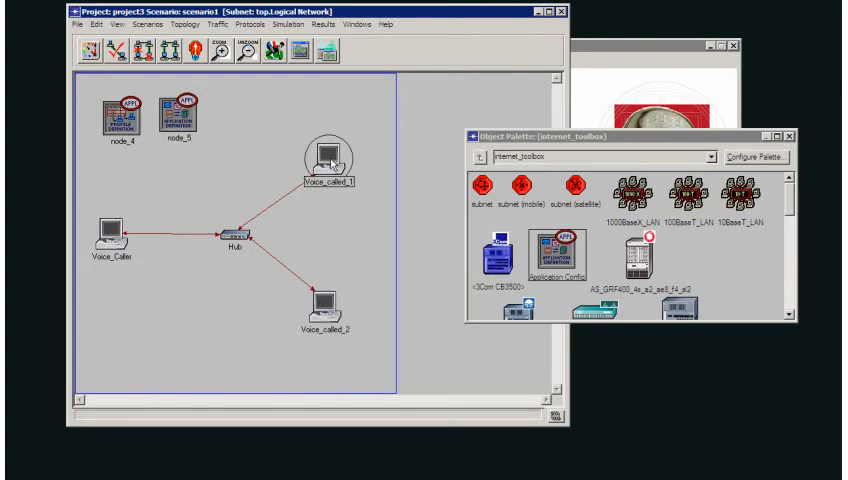
- Set Voice_called_2's Client Address to Nick_2 instead of Auto Assigned
{"action": "double_click", "coordinate": [322, 160]}
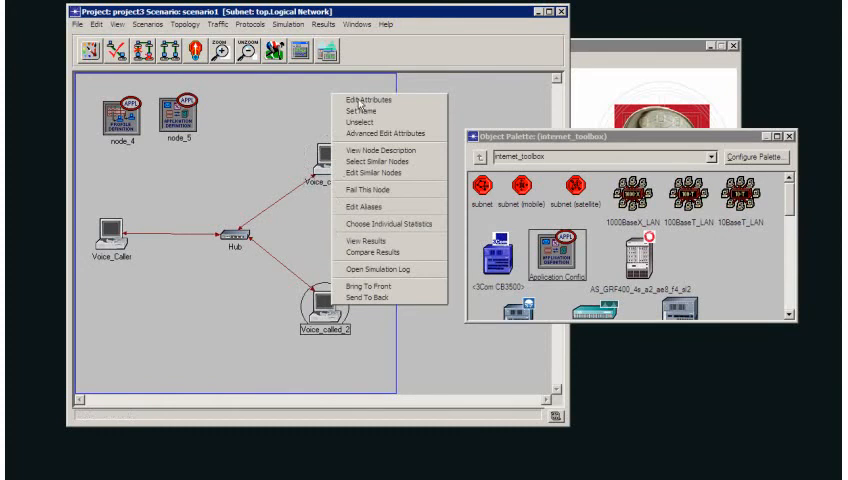
{"action": "left_click", "coordinate": [360, 96]}
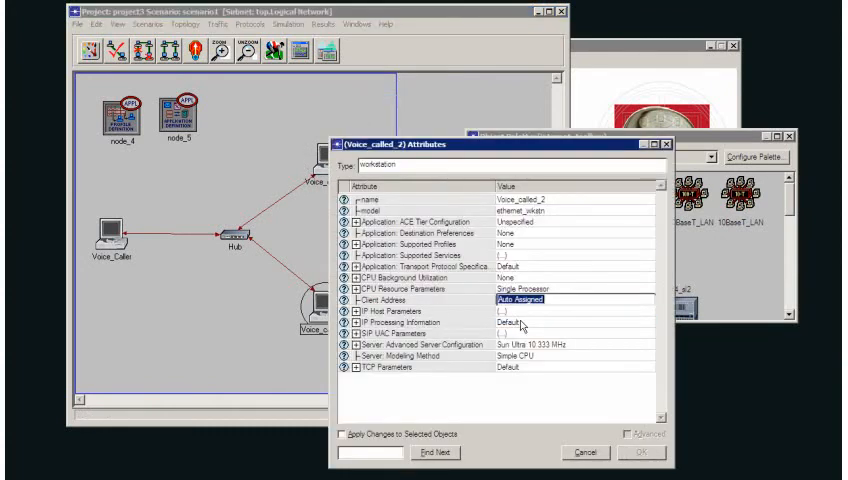
{"action": "type", "text": "Nick_2"}
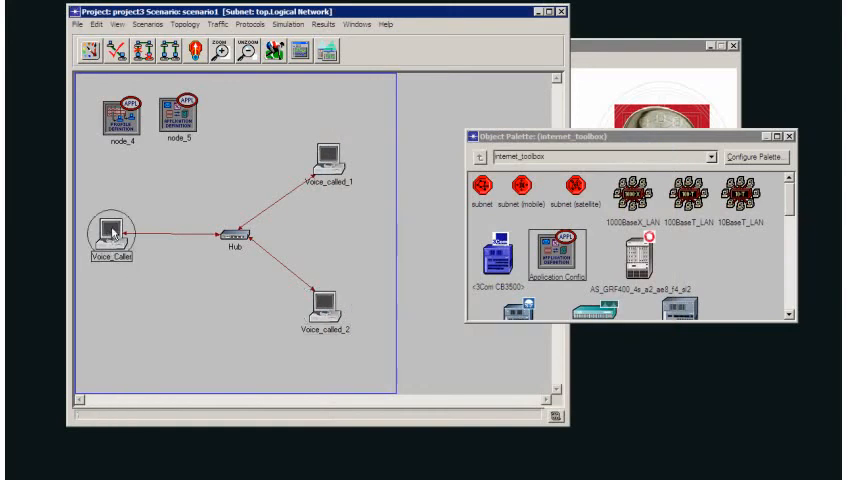
{"action": "mouse_move", "coordinate": [212, 242]}
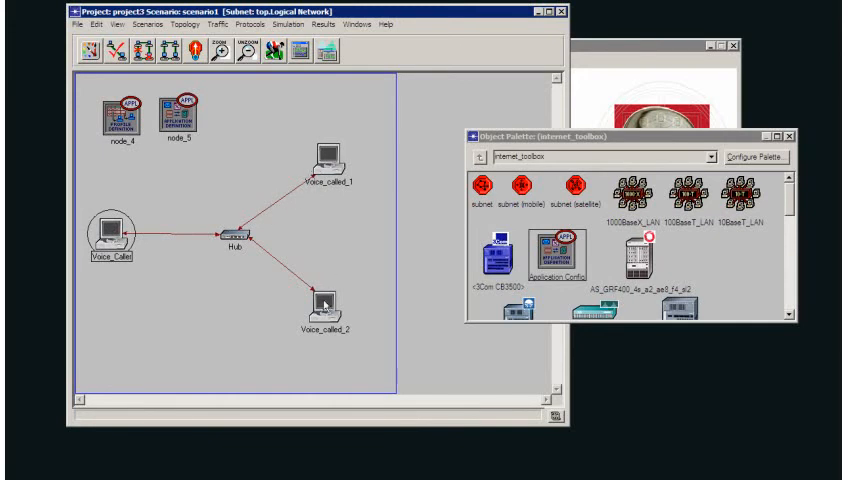
- Add a Voice Destination row to Voice_Caller's Application: Destination Preferences and confirm
{"action": "right_click", "coordinate": [104, 240]}
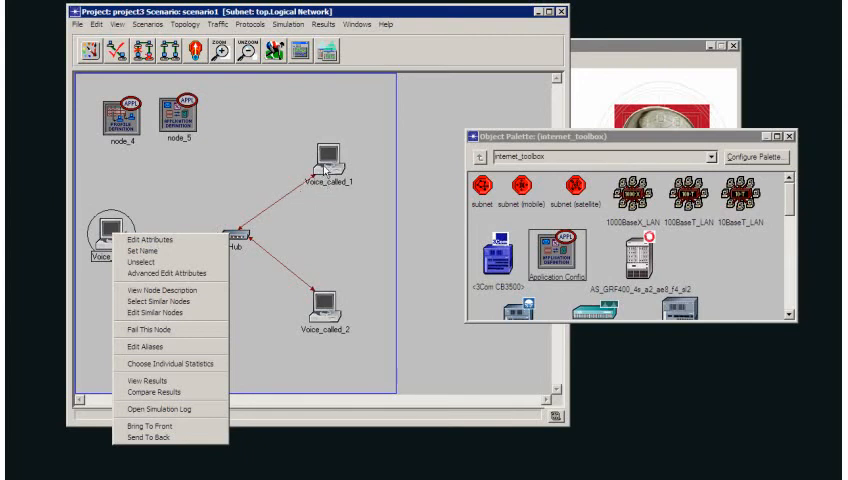
{"action": "mouse_move", "coordinate": [320, 170]}
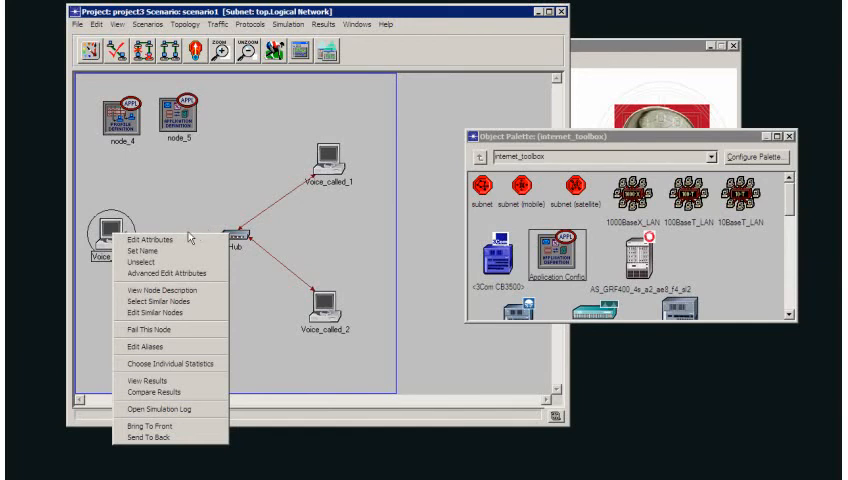
{"action": "left_click", "coordinate": [144, 238]}
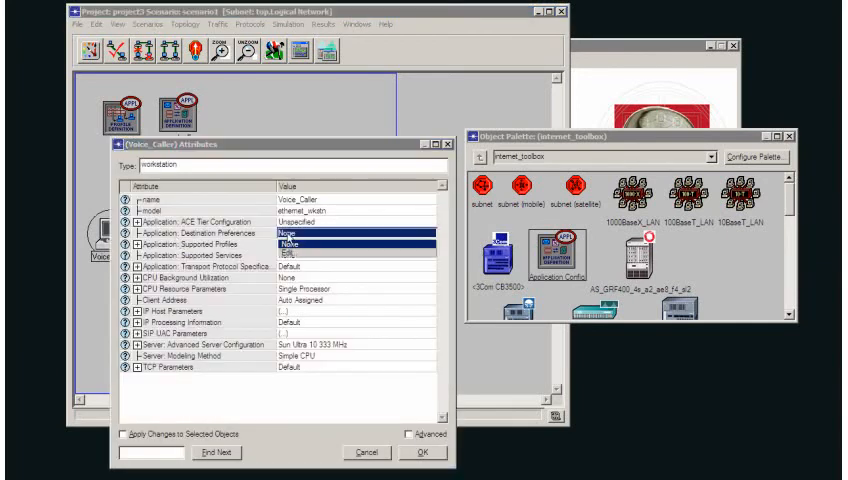
{"action": "left_click", "coordinate": [300, 240]}
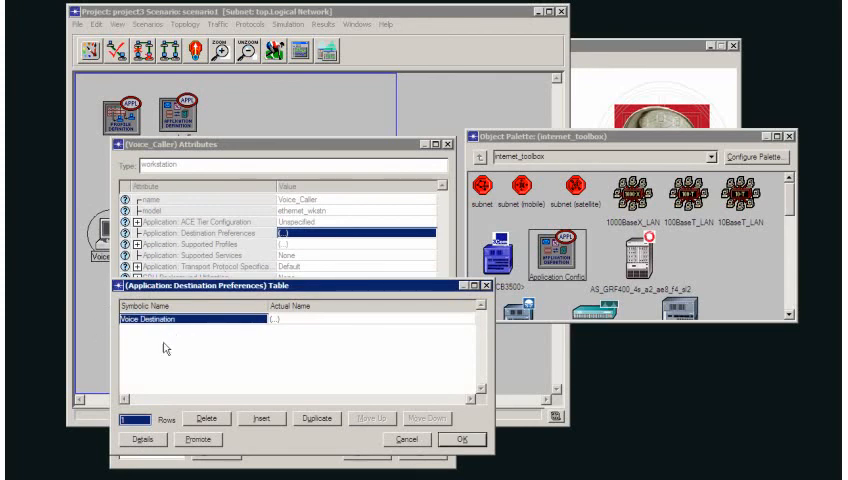
{"action": "double_click", "coordinate": [288, 320]}
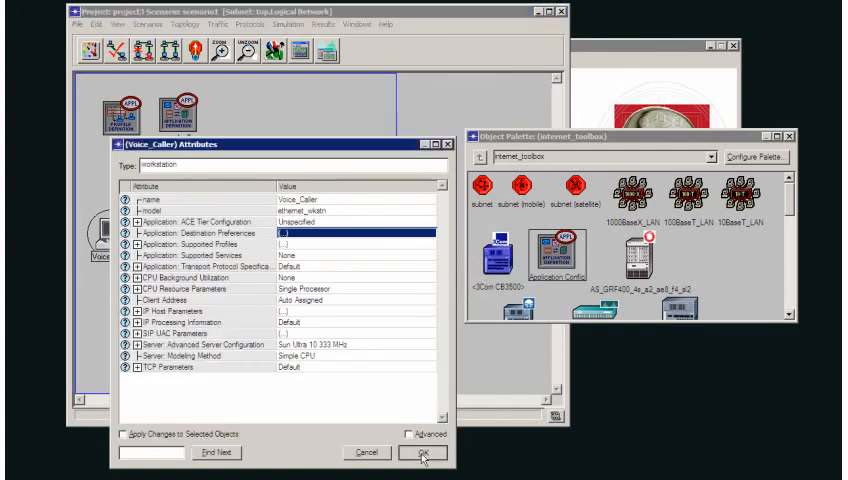
{"action": "left_click", "coordinate": [420, 452]}
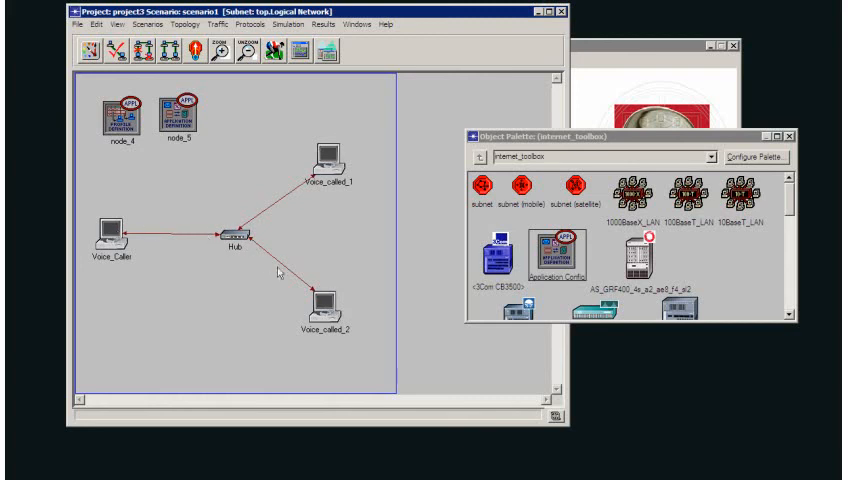
{"action": "mouse_move", "coordinate": [304, 144]}
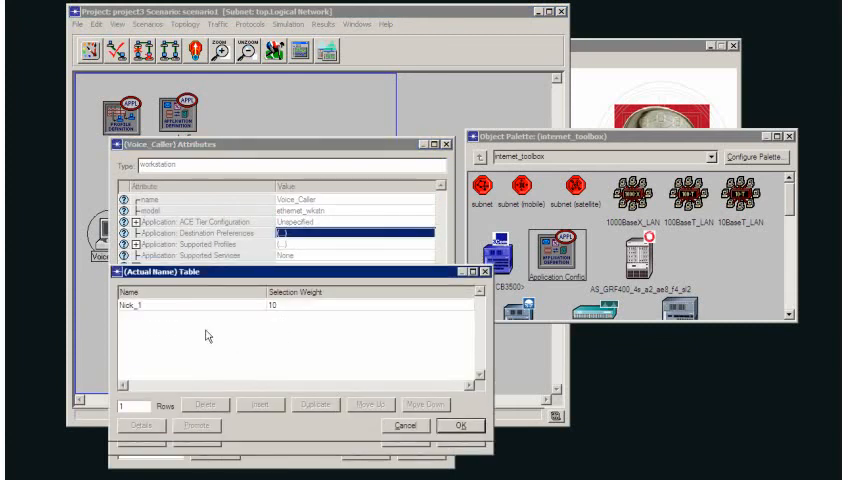
- Add a second row to the Voice Destination actual names table, with selection weight 10
{"action": "left_click", "coordinate": [284, 404]}
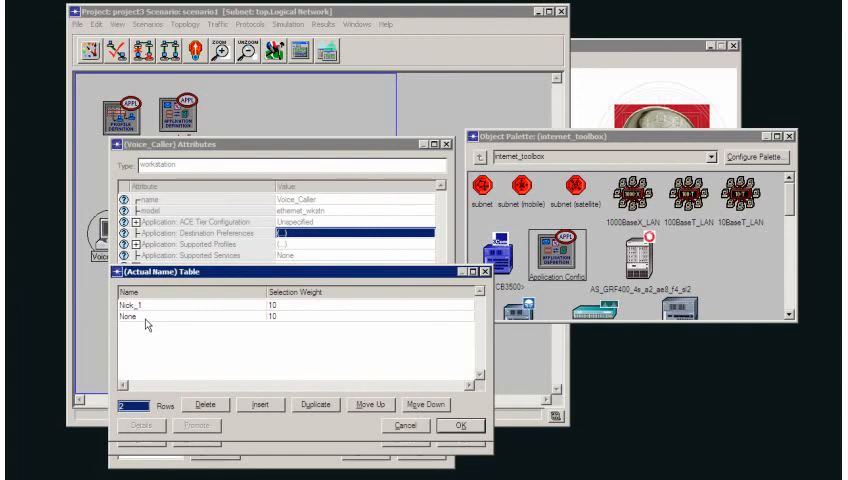